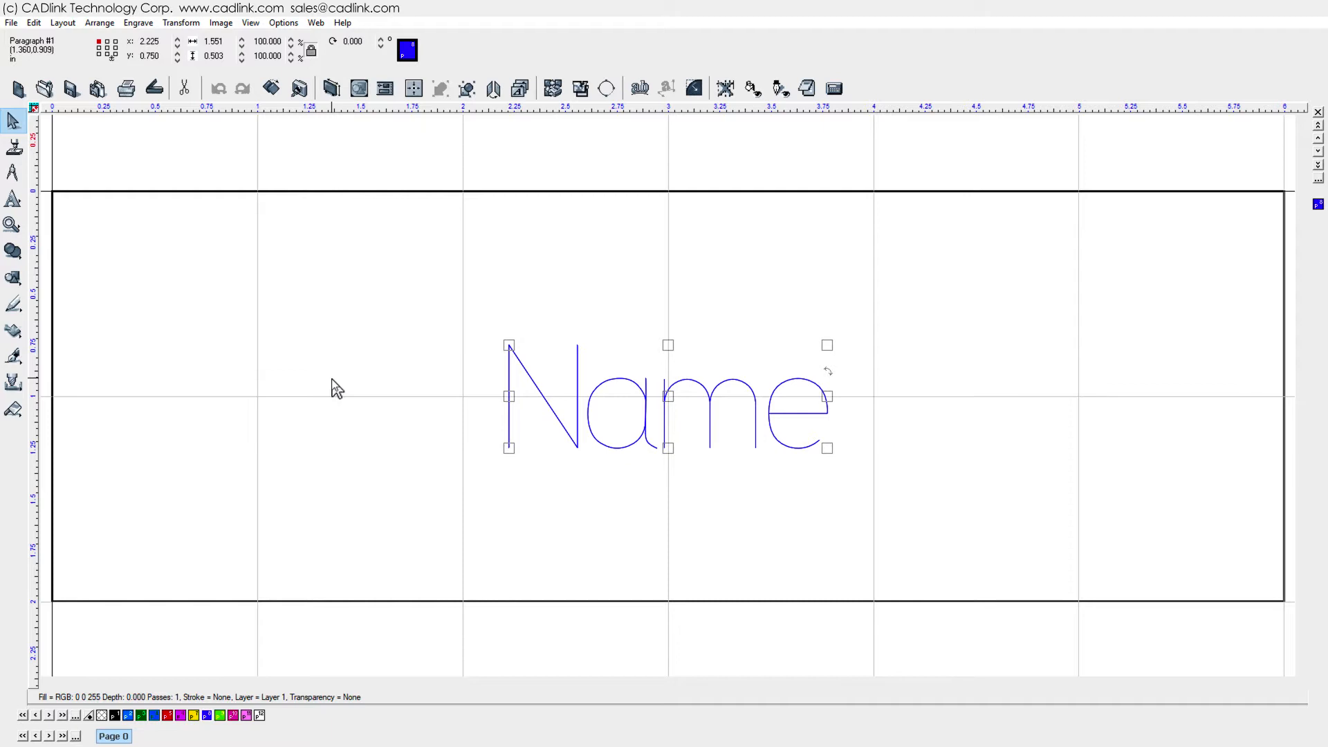
mouse_move(884, 422)
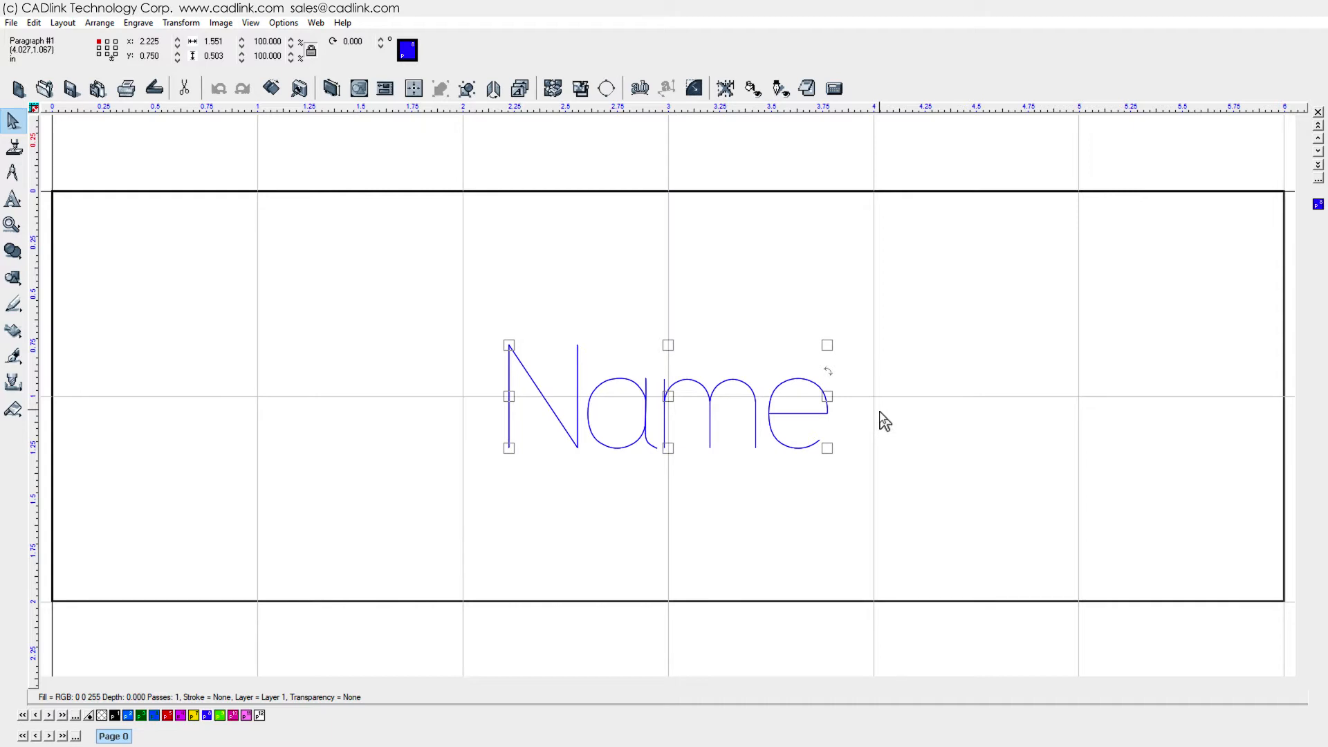
mouse_move(1160, 196)
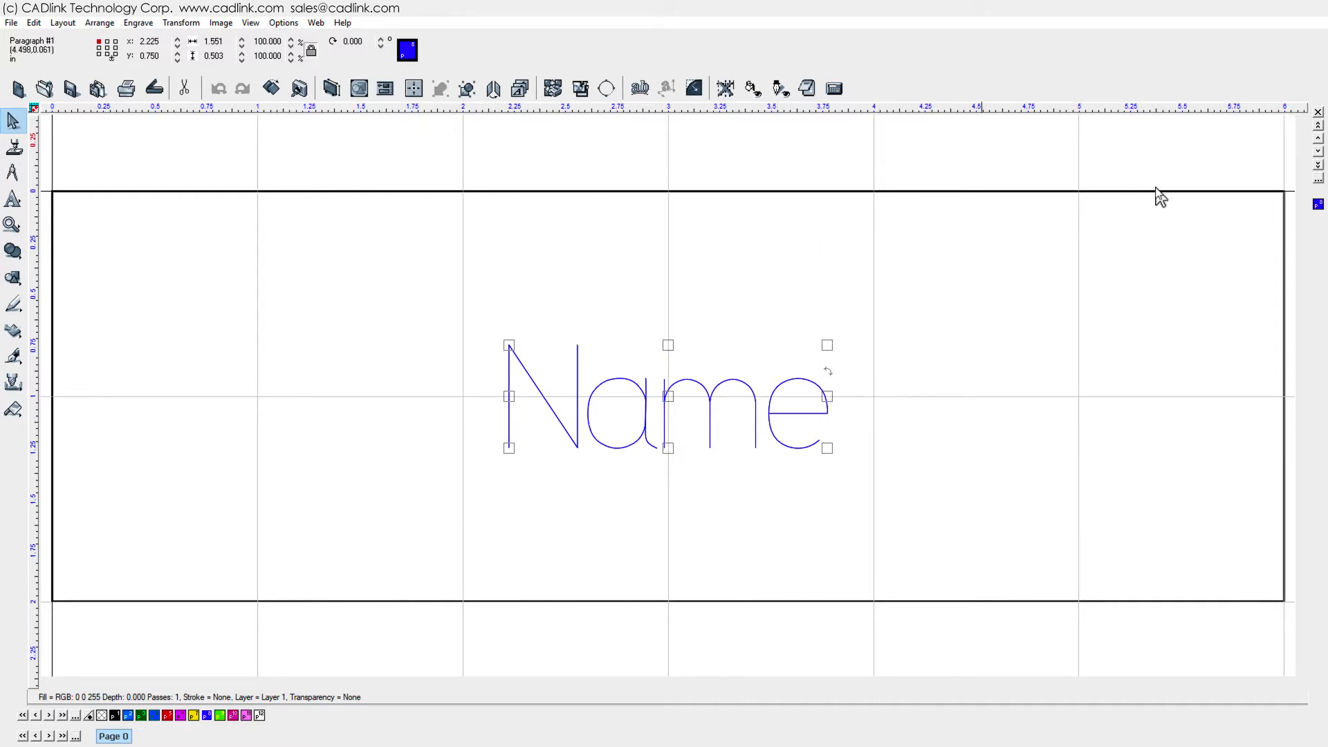
mouse_move(1209, 415)
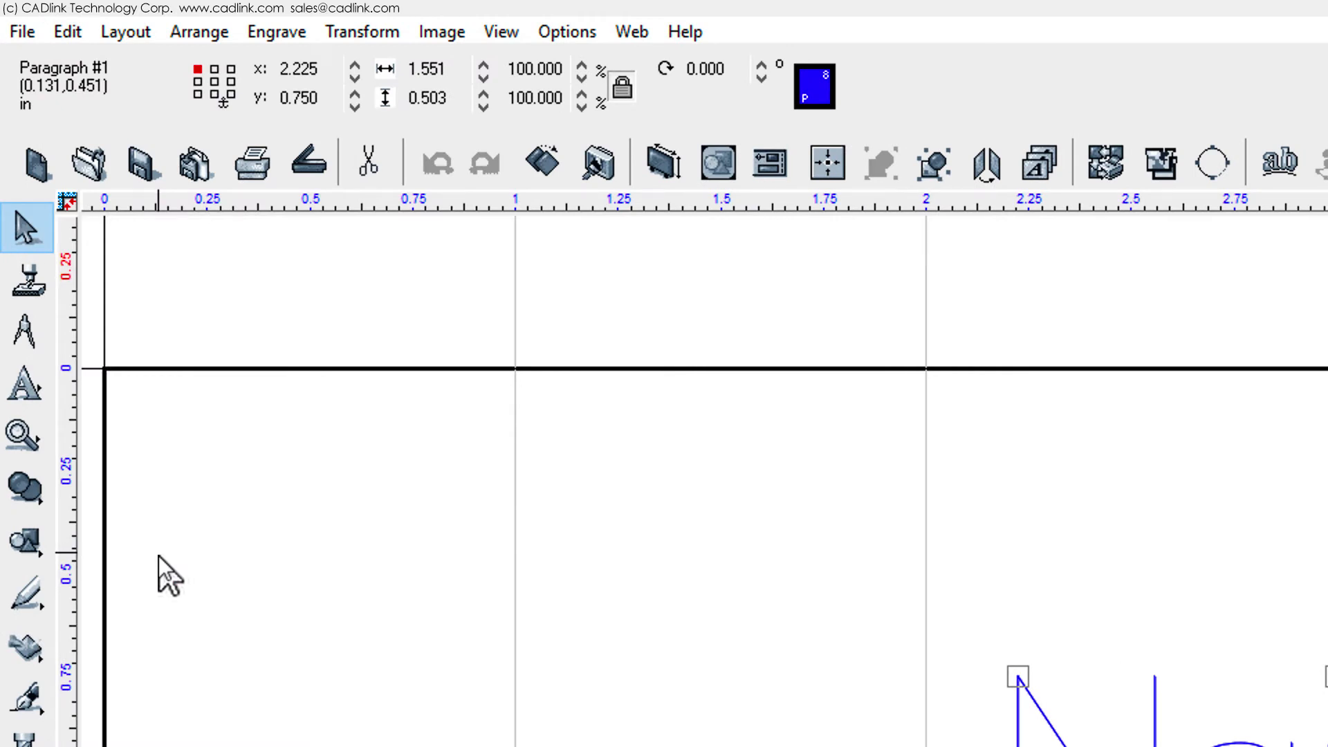
mouse_move(164, 89)
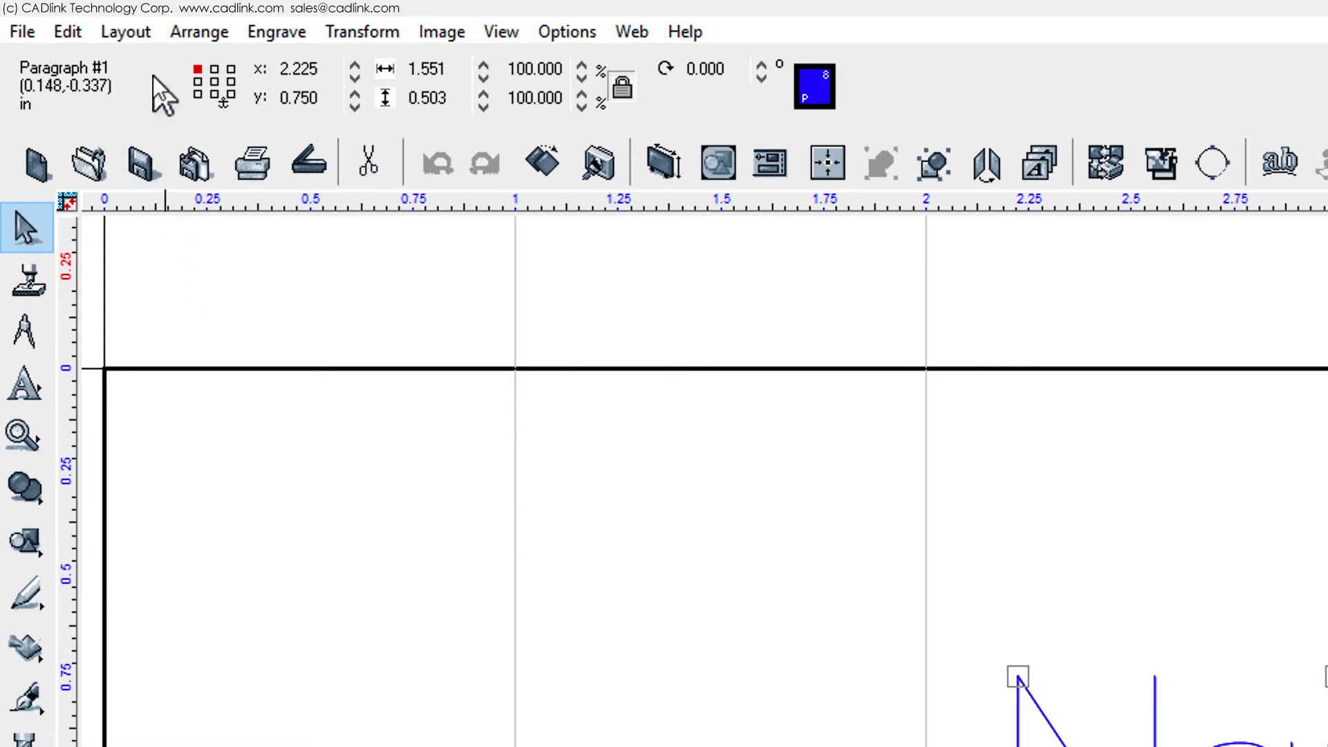
Bring up Badge Setup from the Layout menu for the Name text.
left_click(124, 32)
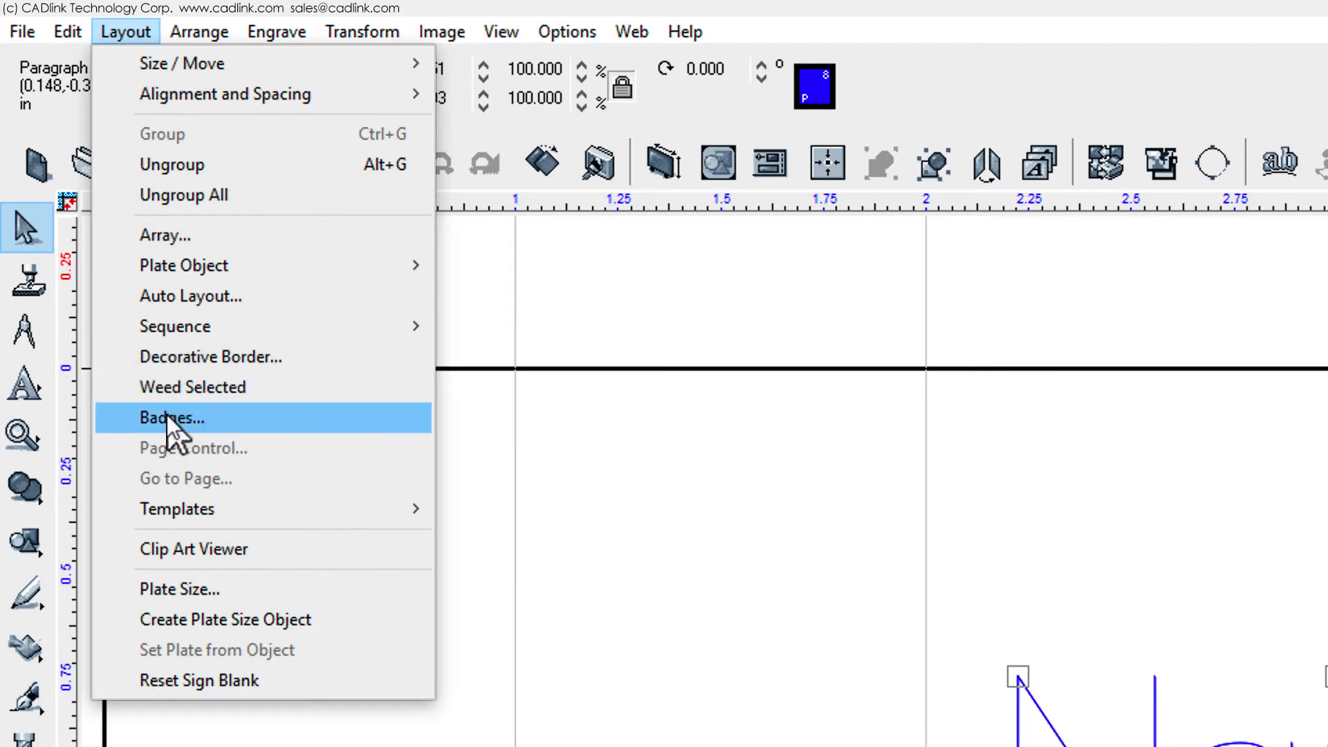
left_click(171, 418)
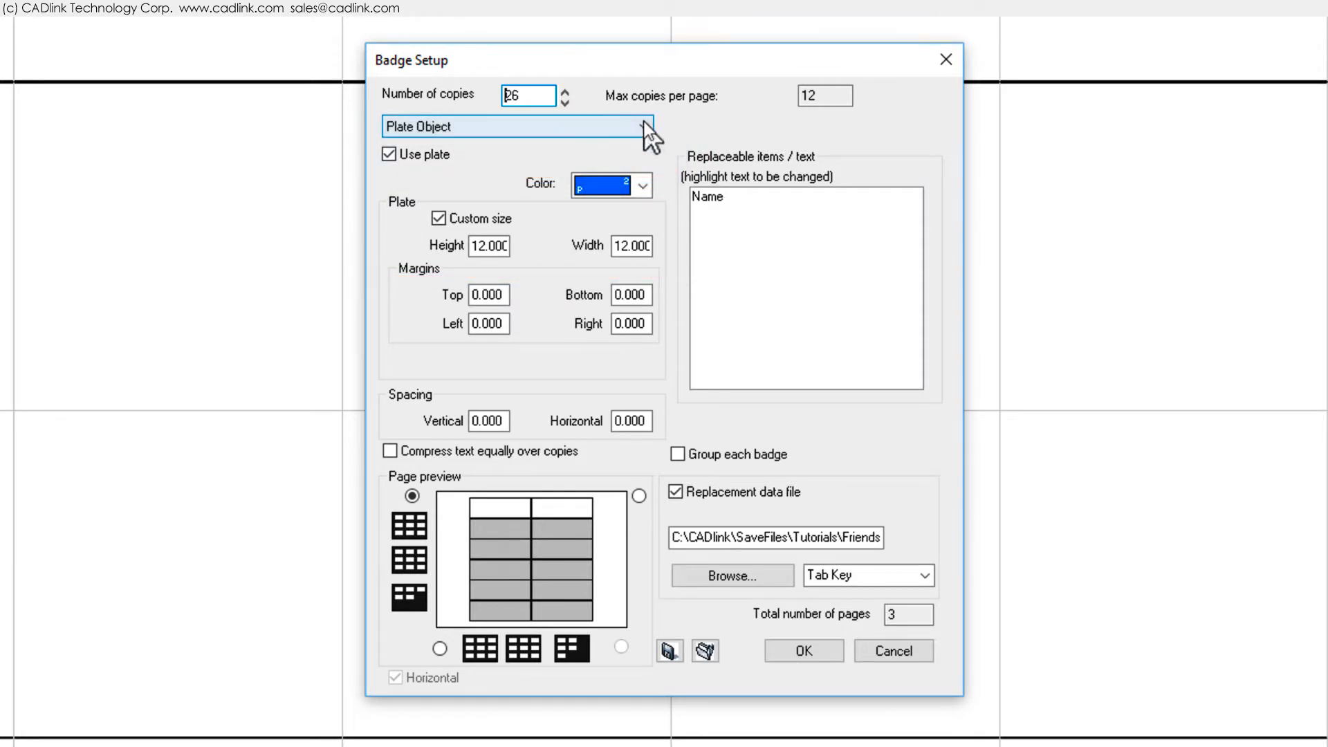
left_click(641, 126)
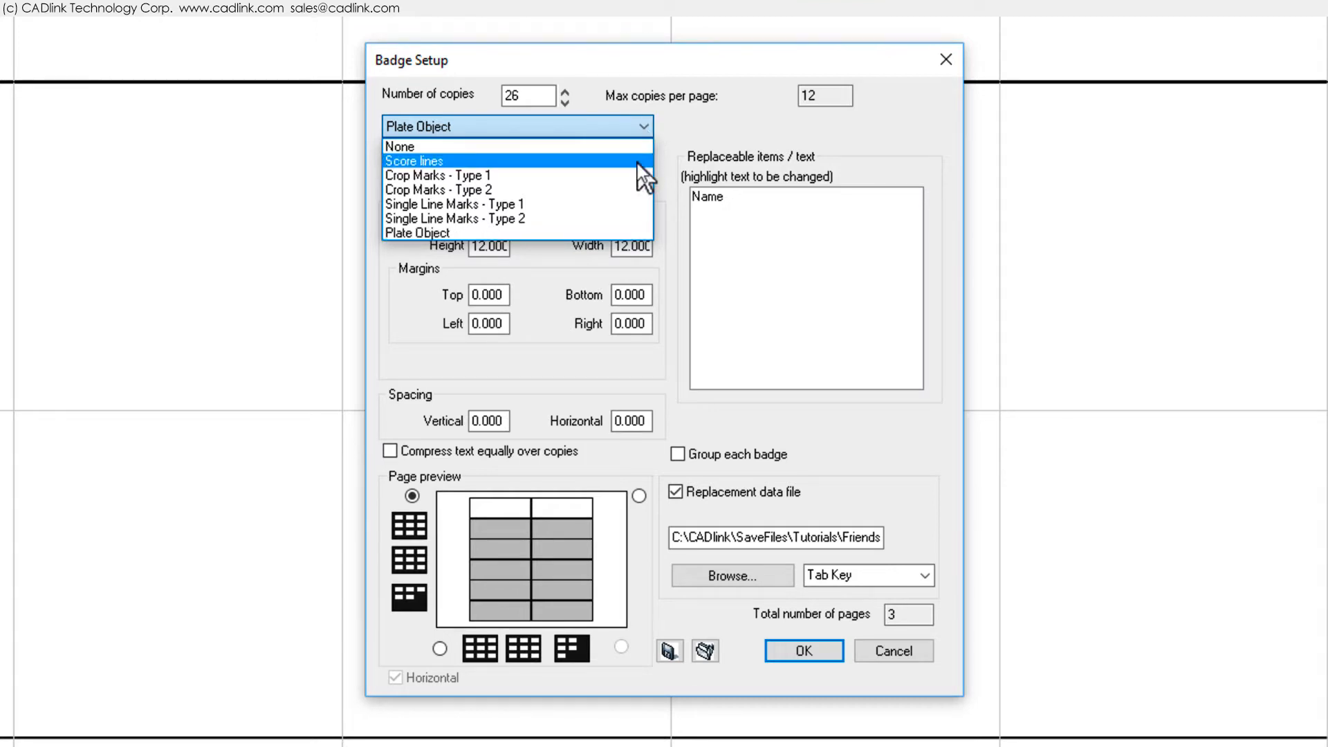
left_click(417, 232)
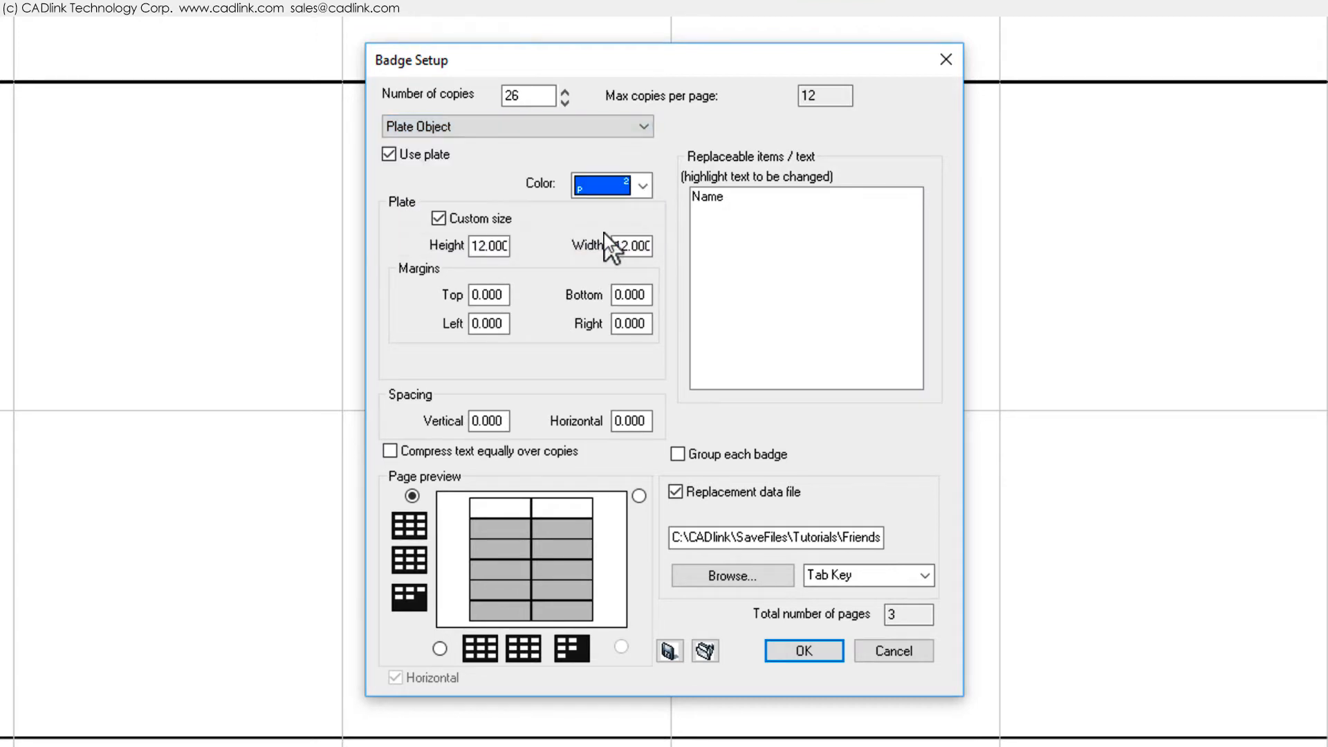
mouse_move(671, 225)
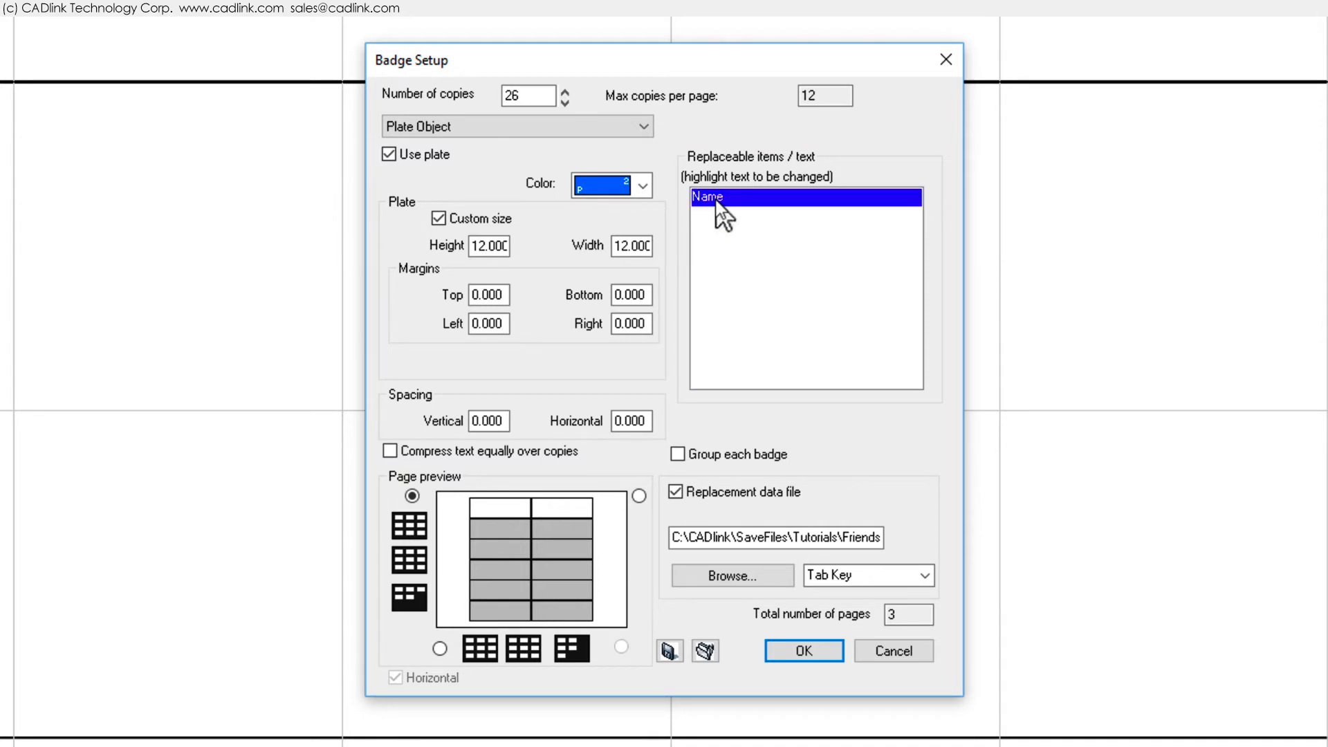
mouse_move(1076, 287)
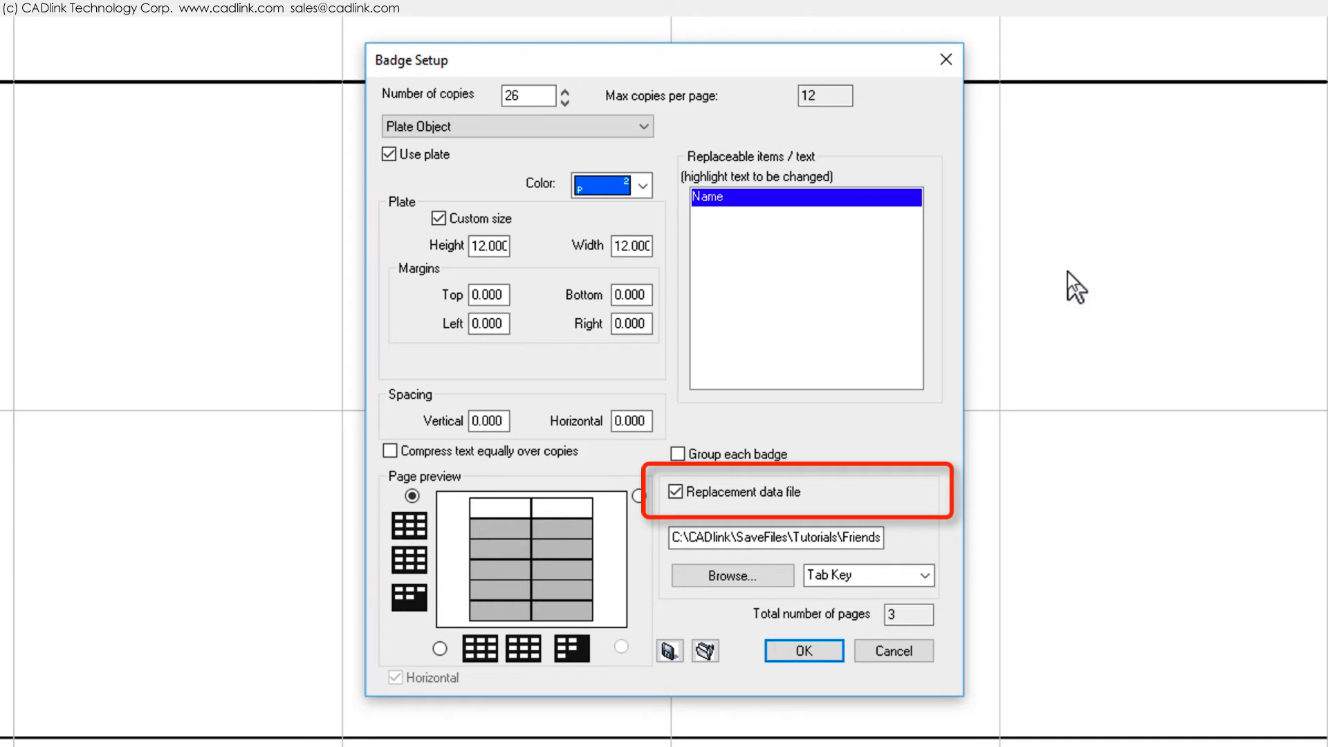
Choose Friends.txt from the Tutorials folder as the replacement data file.
left_click(731, 576)
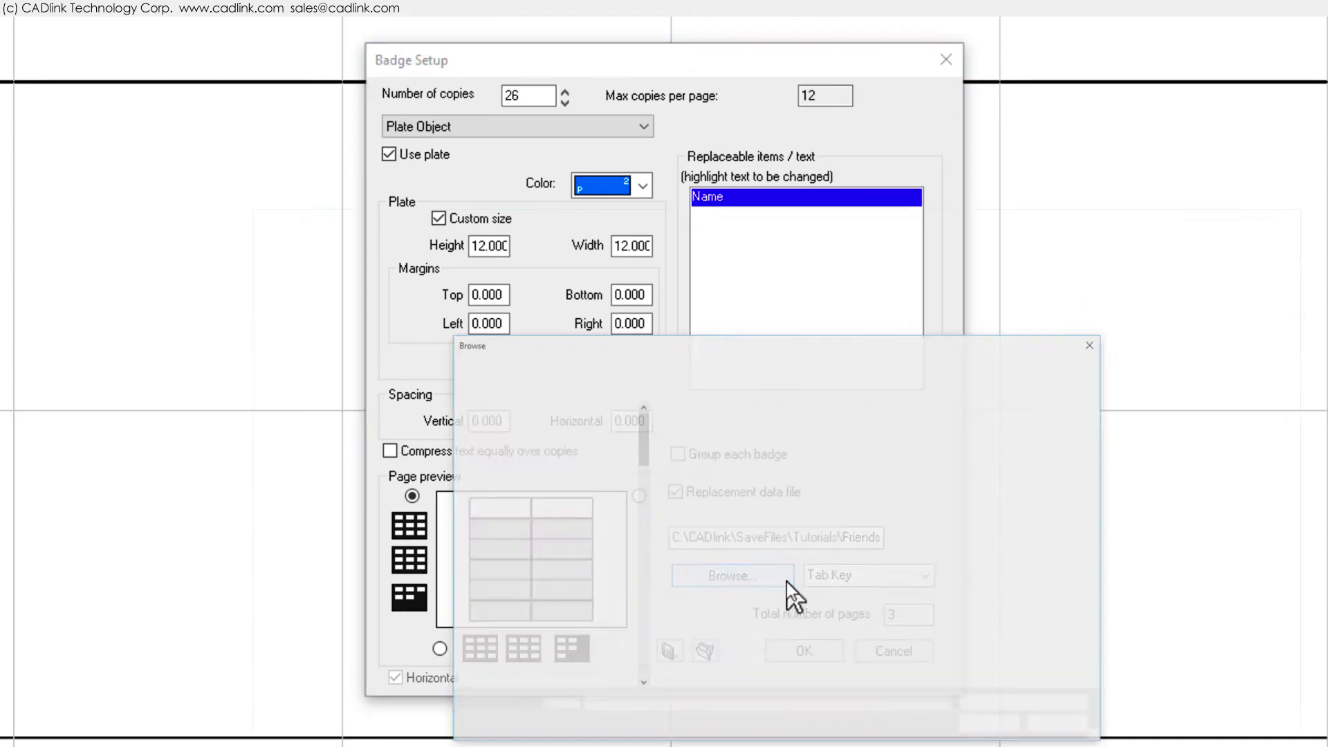
left_click(731, 575)
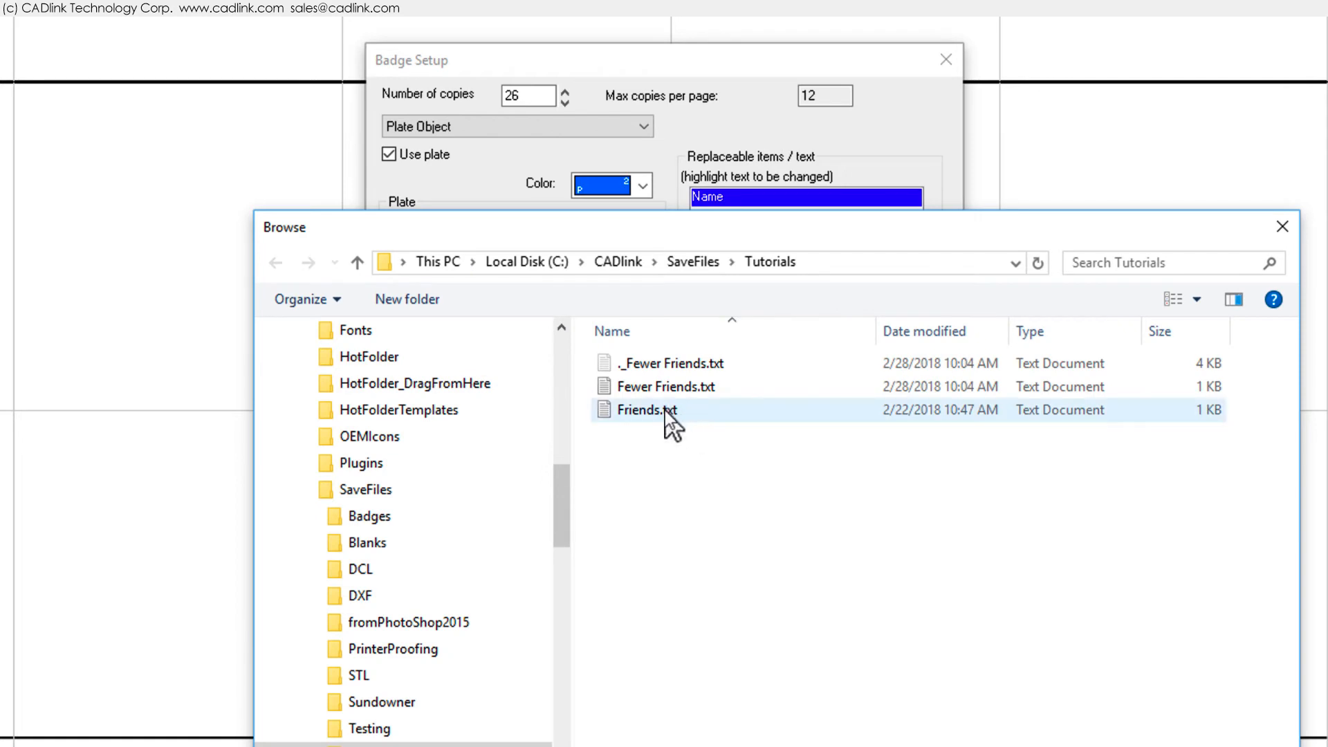
double_click(647, 410)
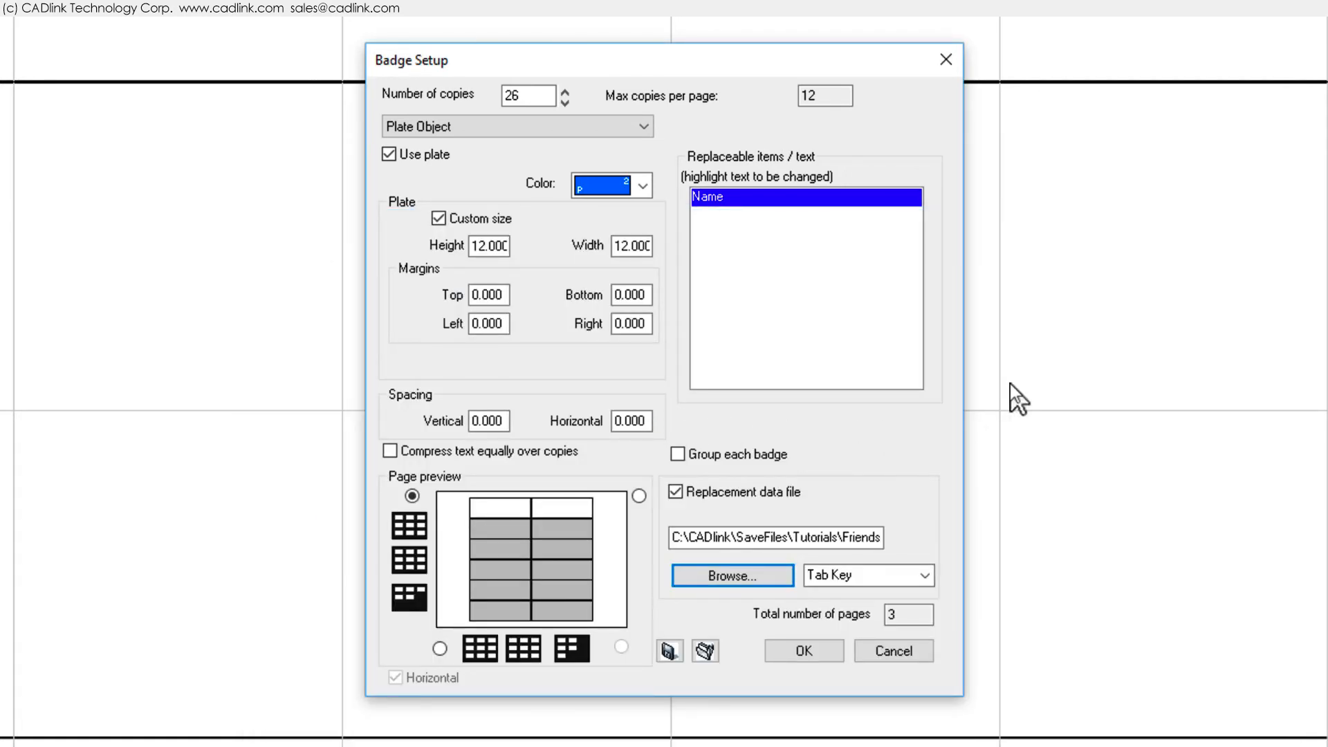
mouse_move(1038, 428)
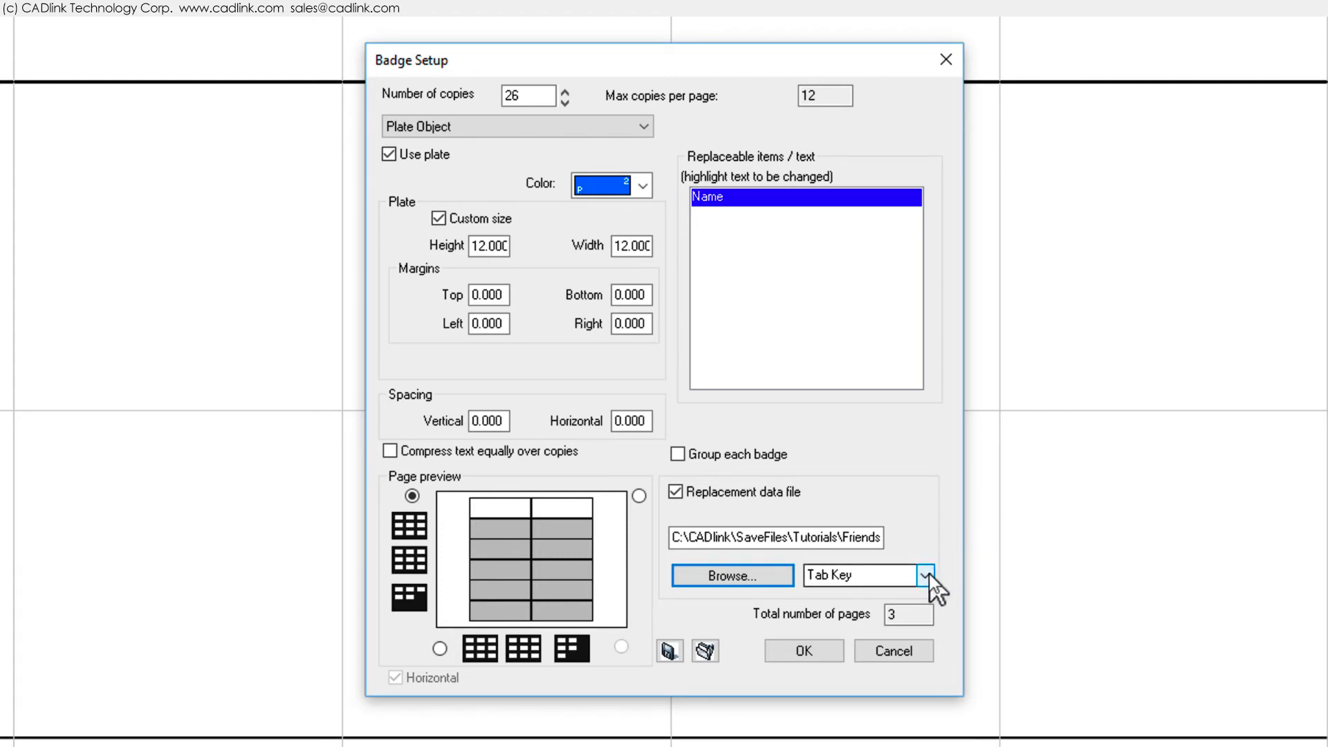
left_click(925, 576)
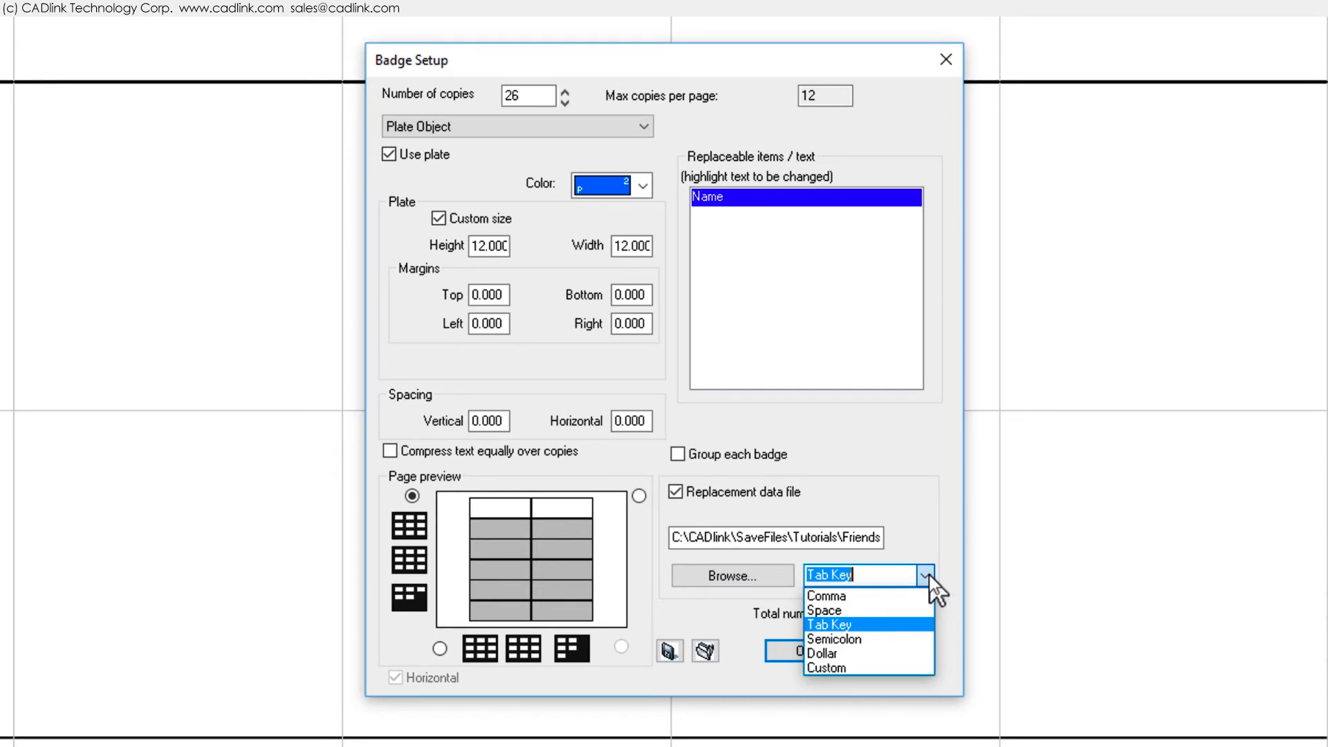
left_click(829, 624)
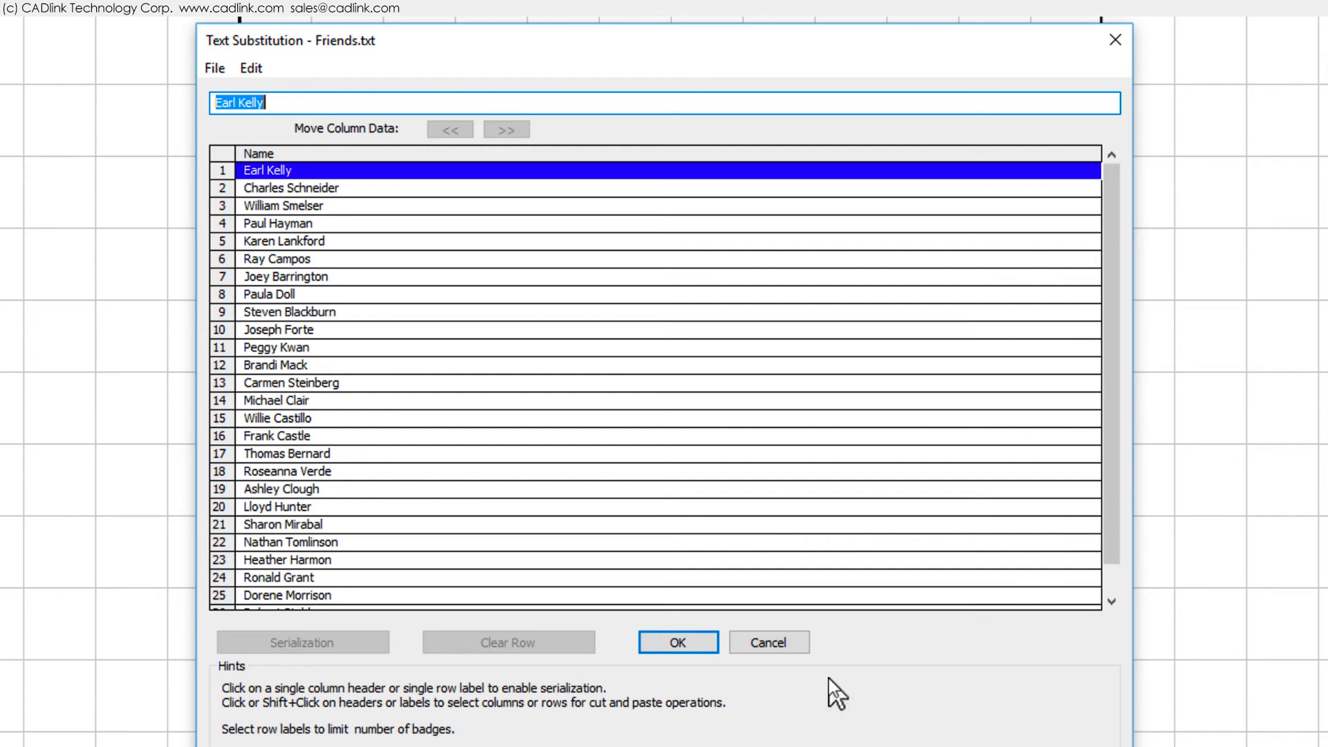
mouse_move(676, 642)
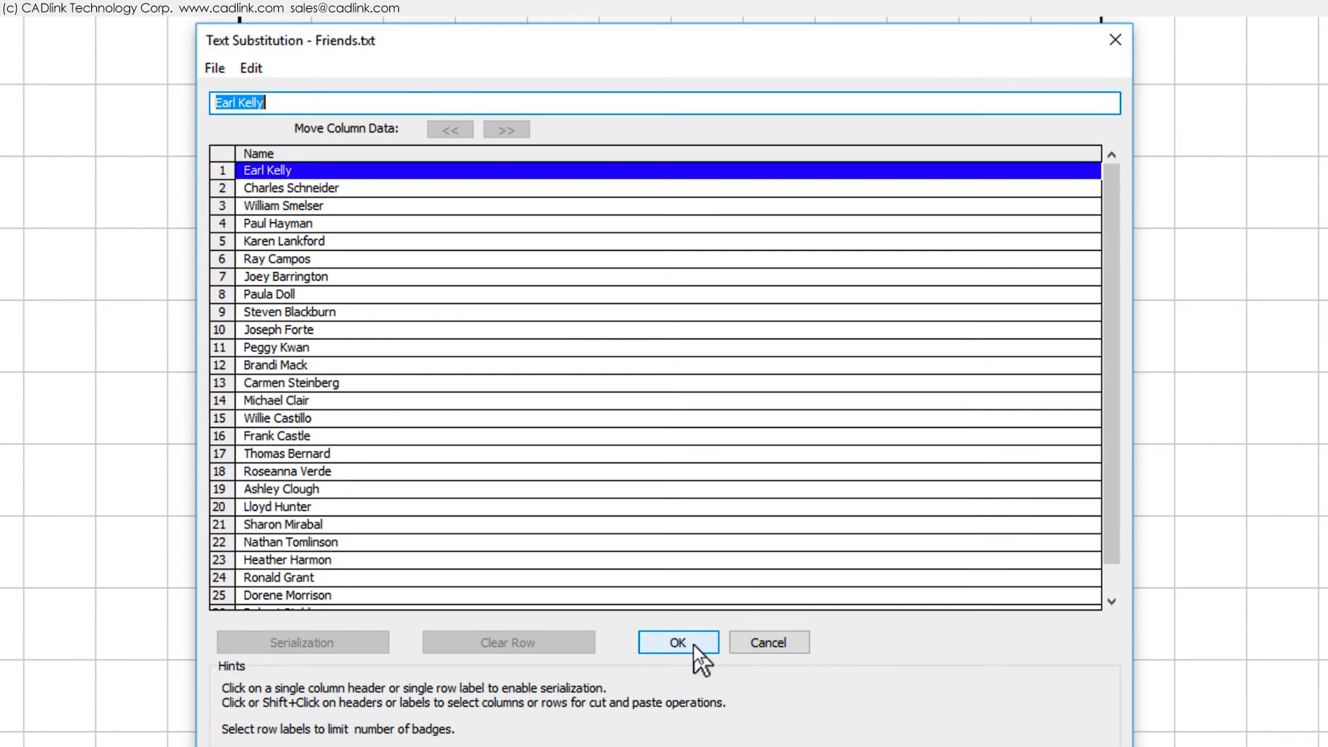
Accept the substituted names, generating twelve badges Earl Kelly through Brandi Mack over three pages.
left_click(677, 642)
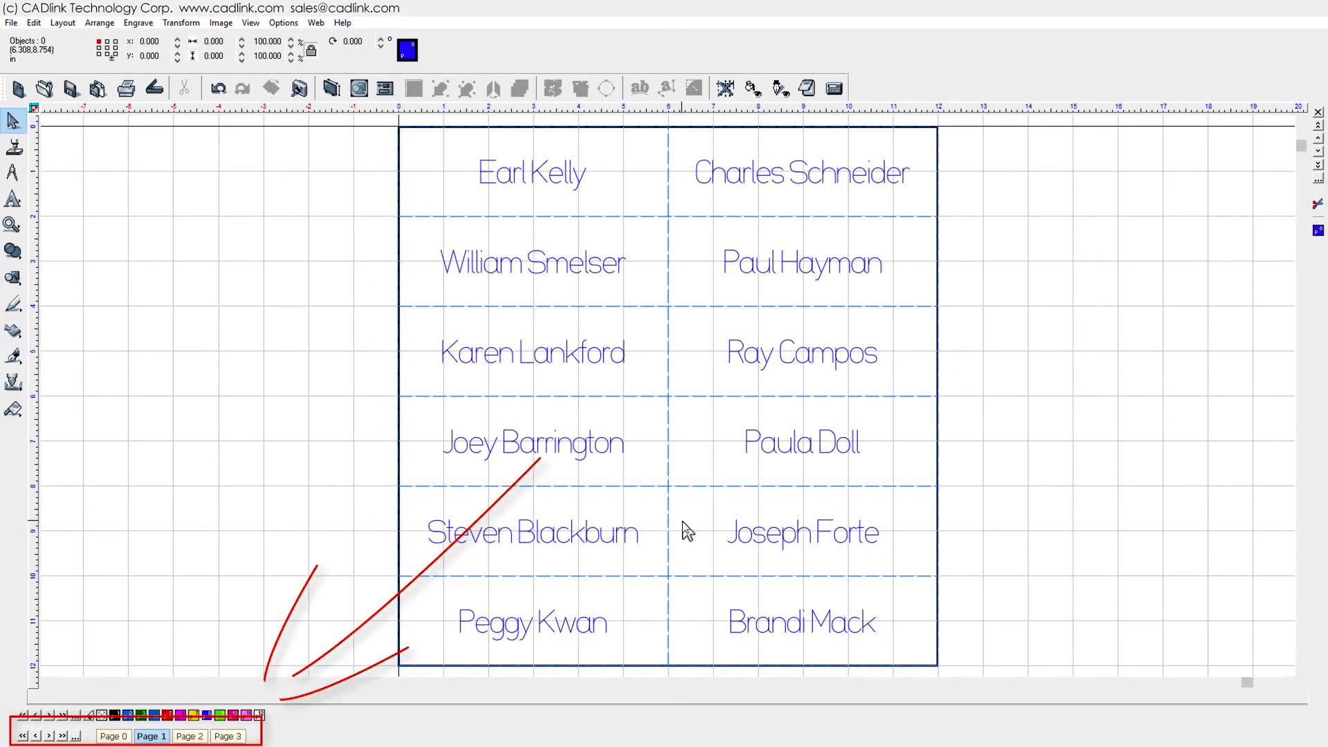
mouse_move(299, 562)
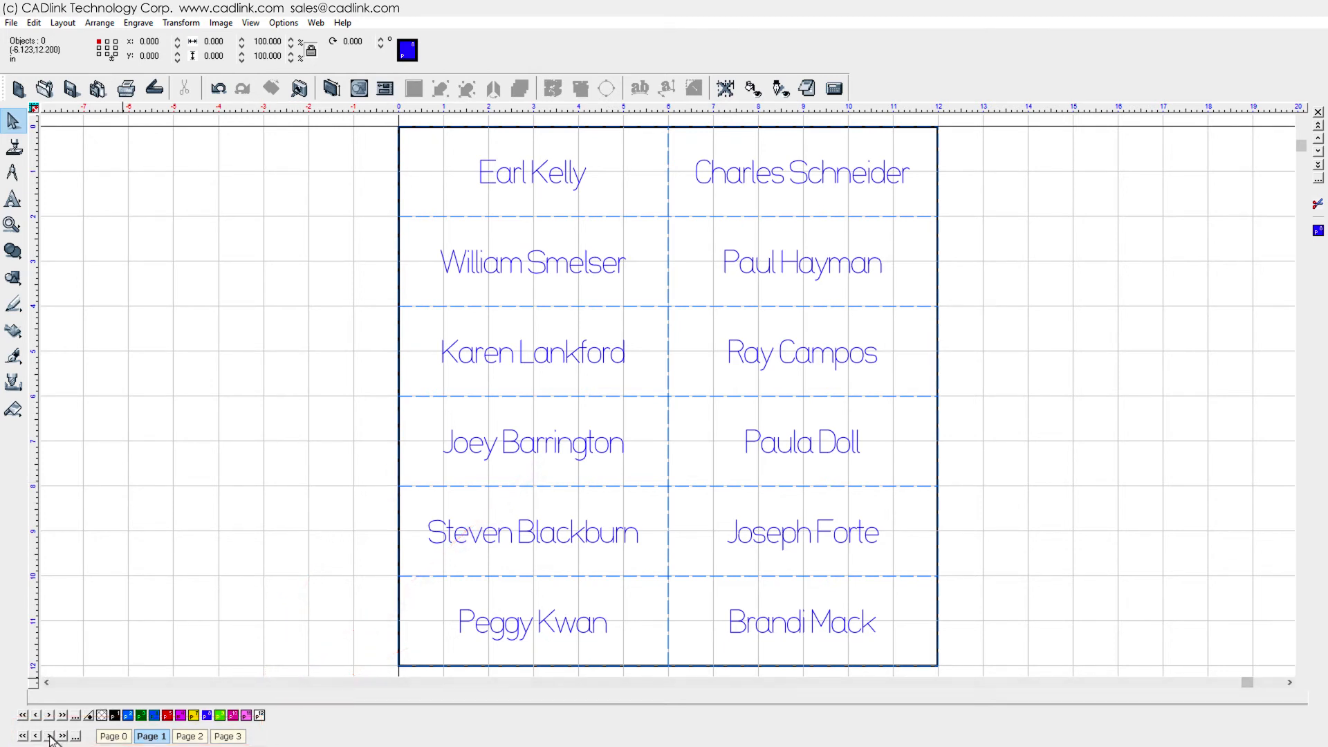
left_click(190, 735)
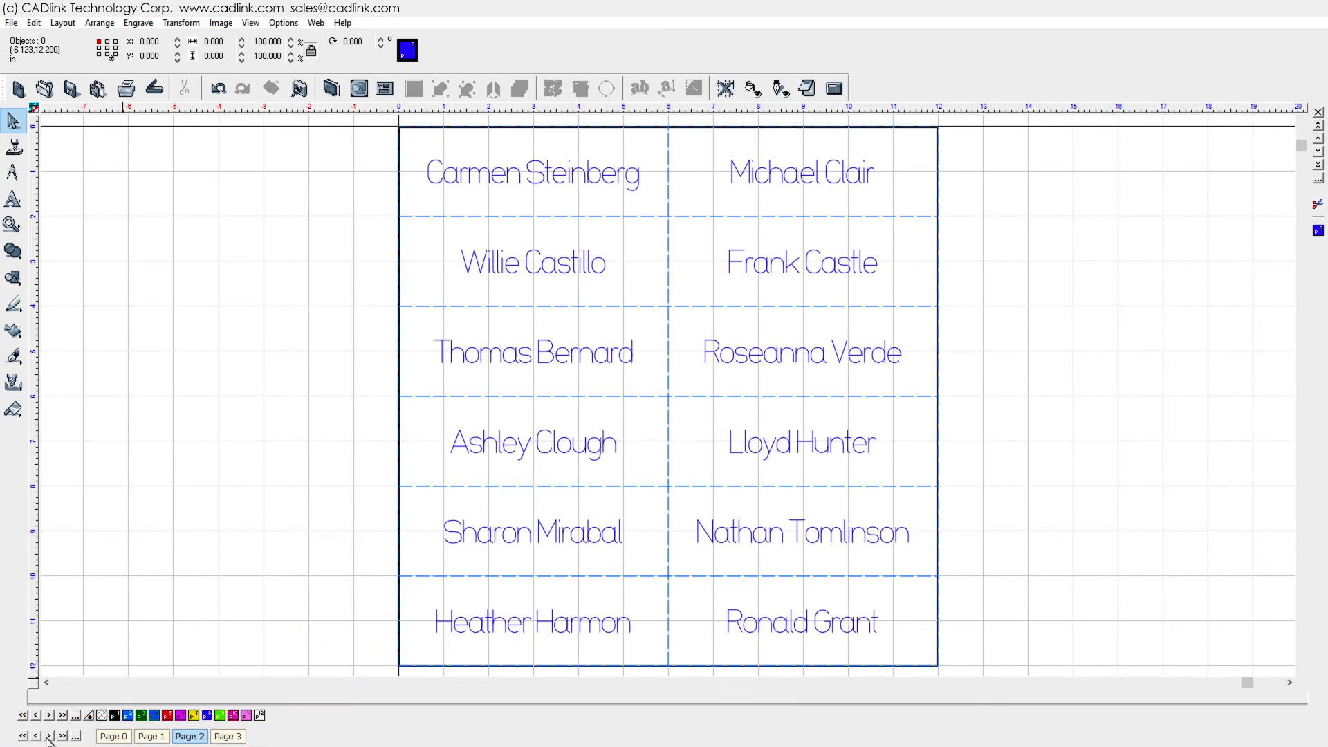
left_click(227, 735)
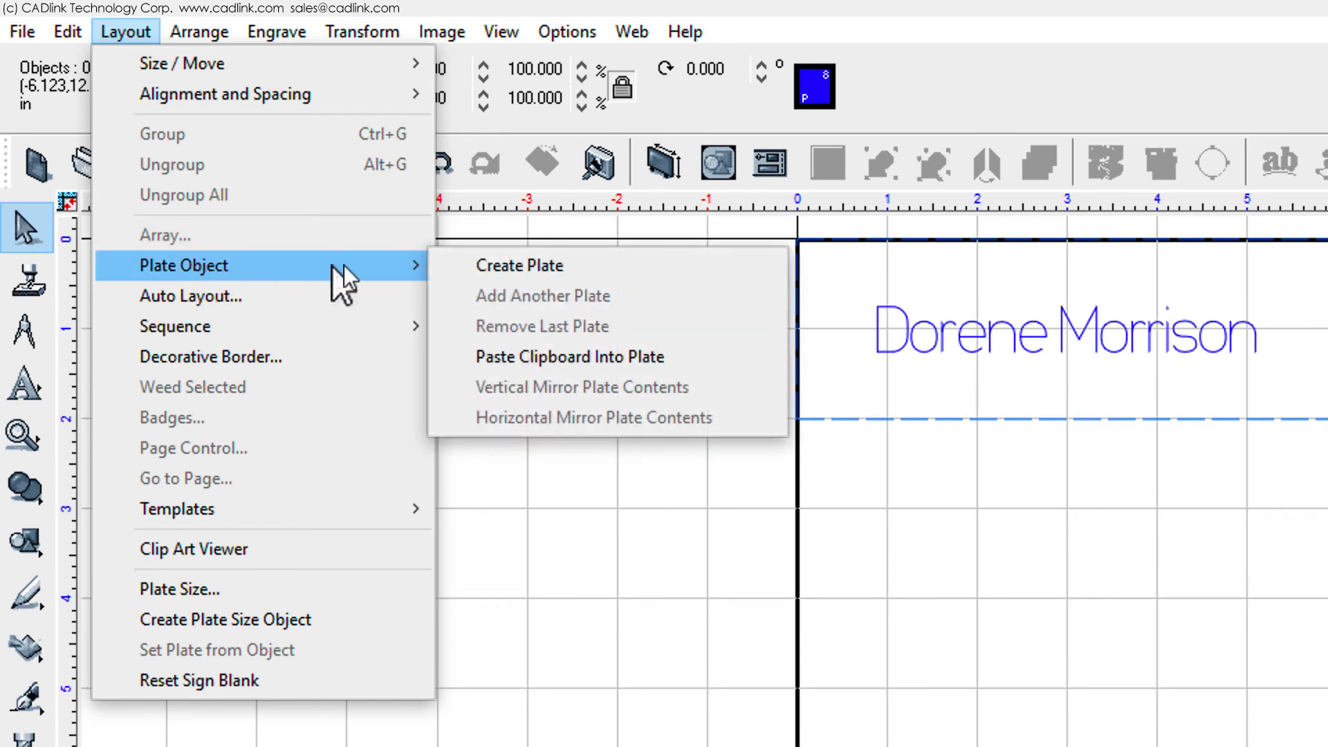
left_click(519, 264)
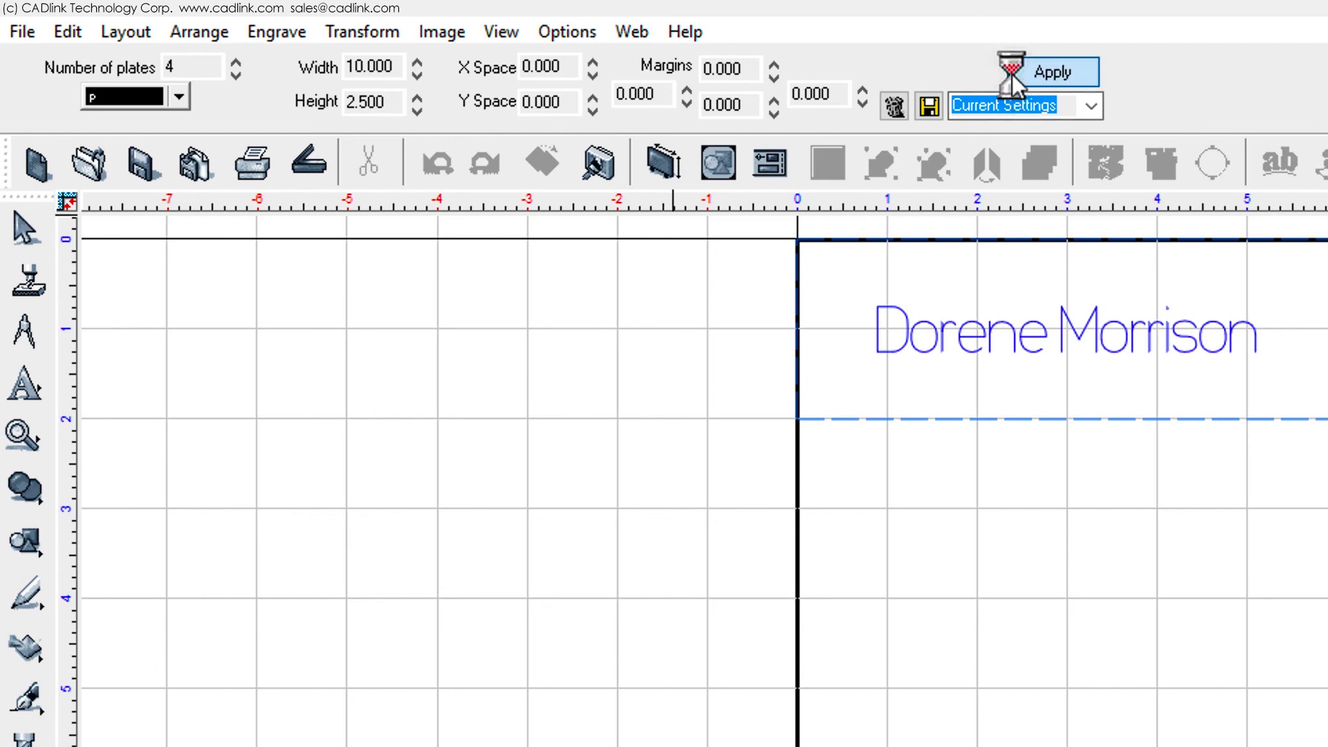
left_click(1051, 71)
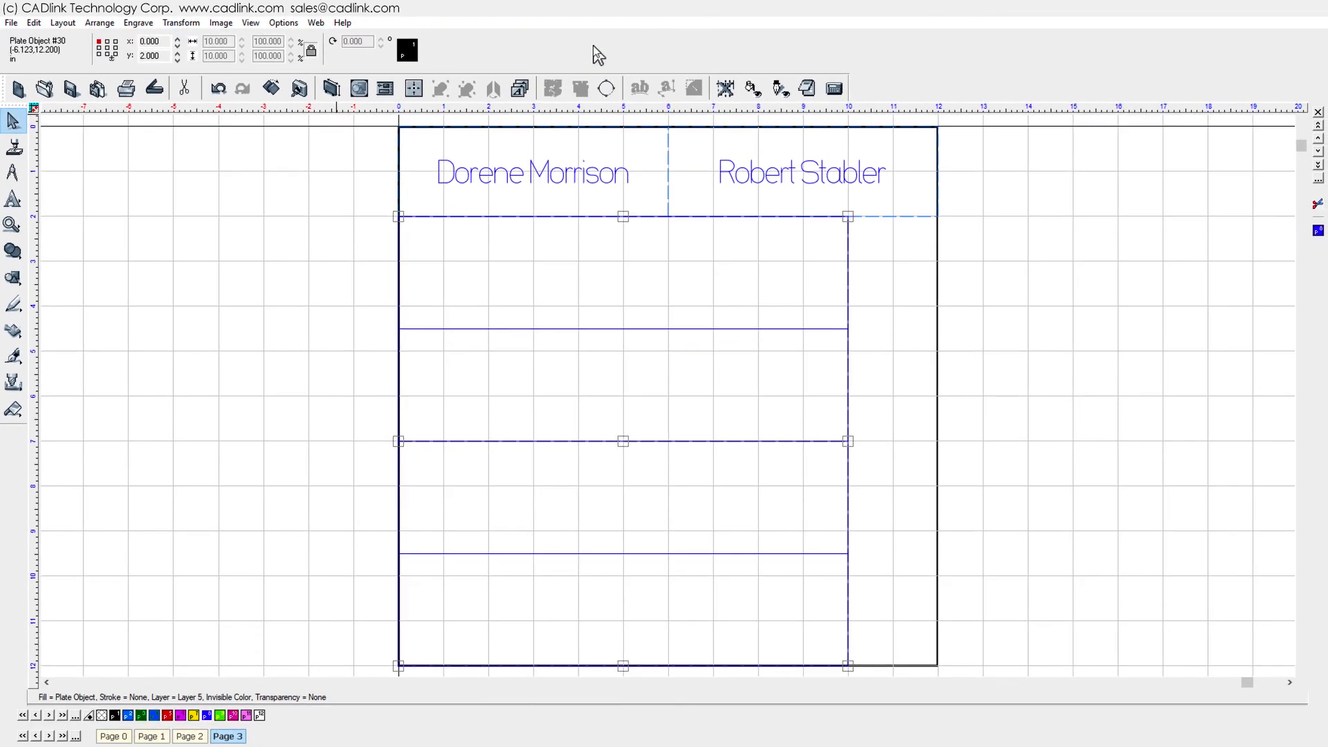
left_click(337, 327)
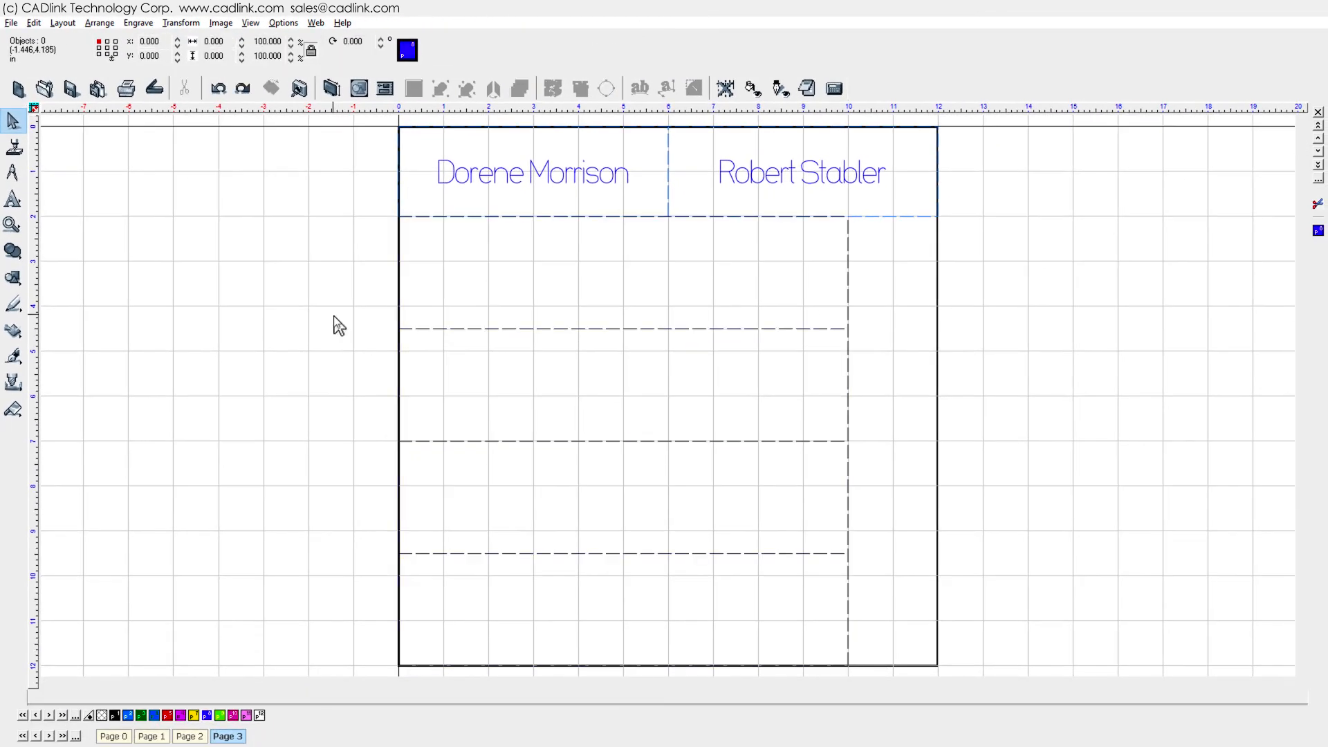
left_click(12, 197)
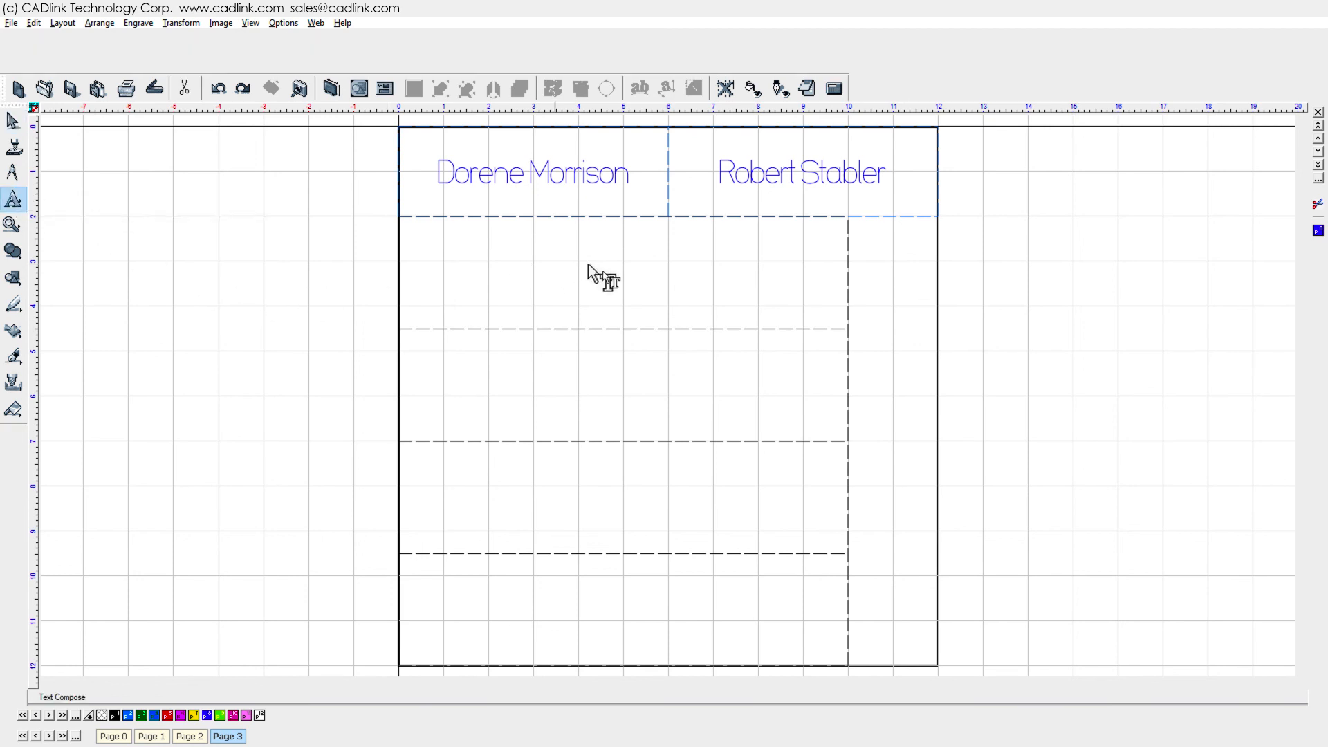
left_click(622, 273)
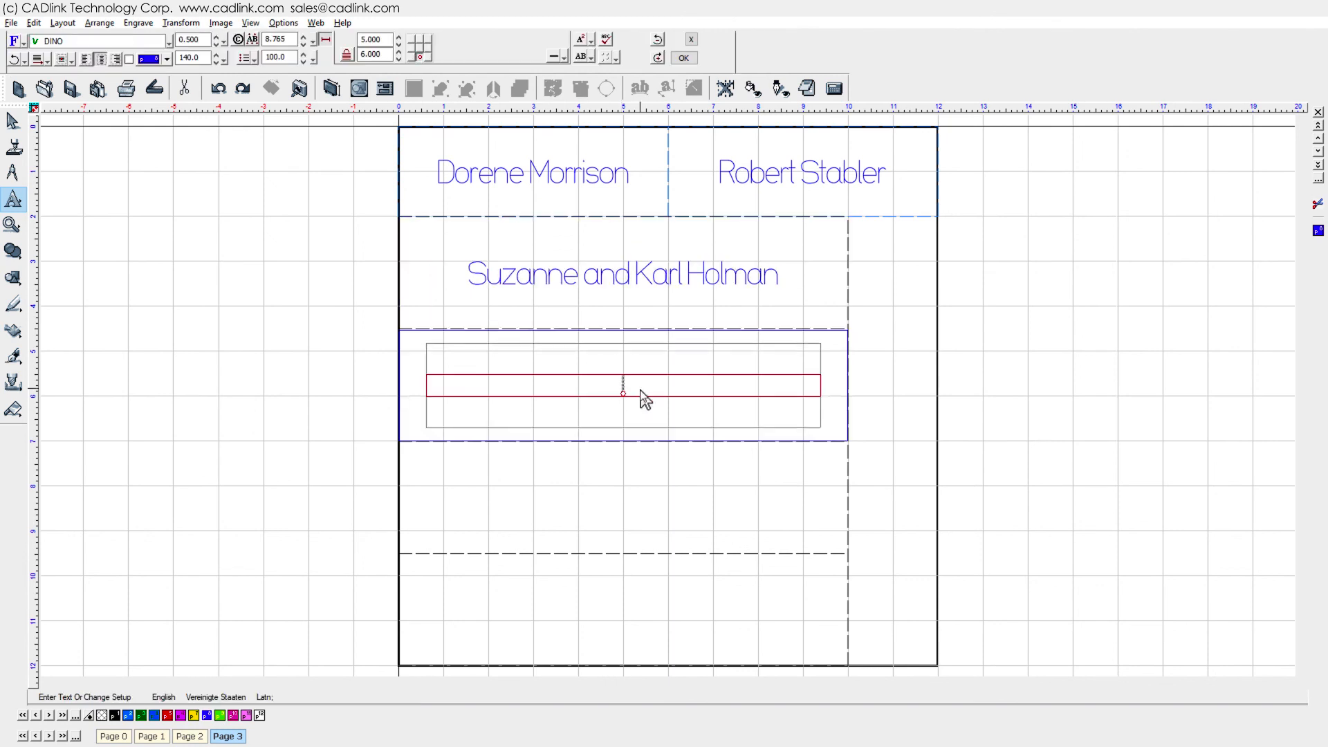
type("Larry and Joyce Echevarria")
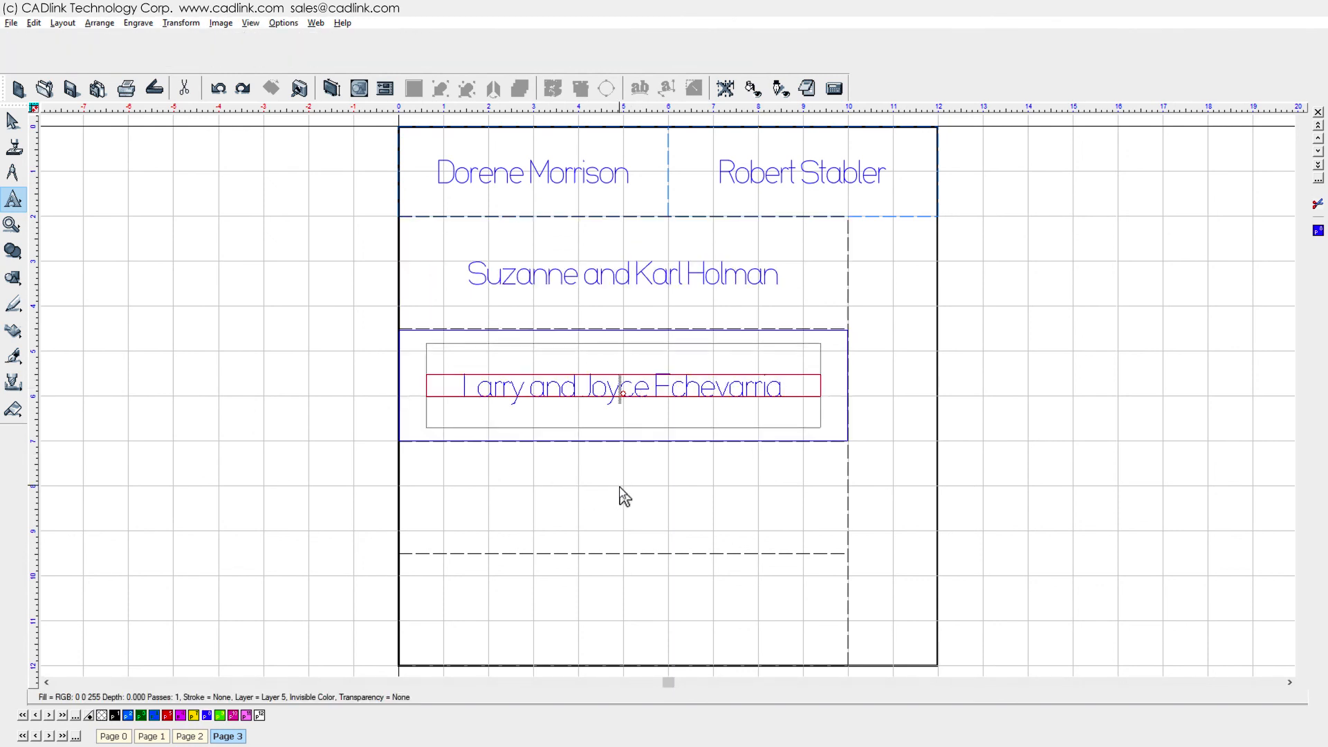